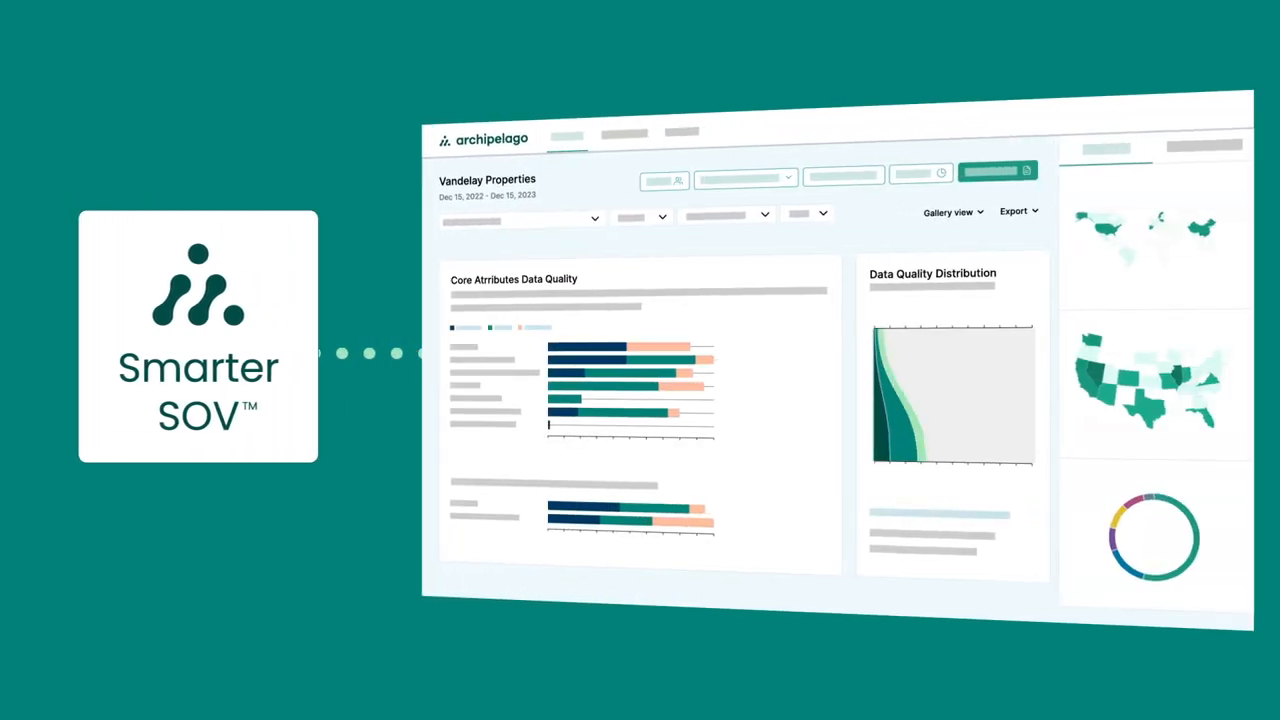
Step: Open the Vandelay Properties dashboard's Export menu to reveal the XLSX, RMS and AIR formats
left_click(1017, 211)
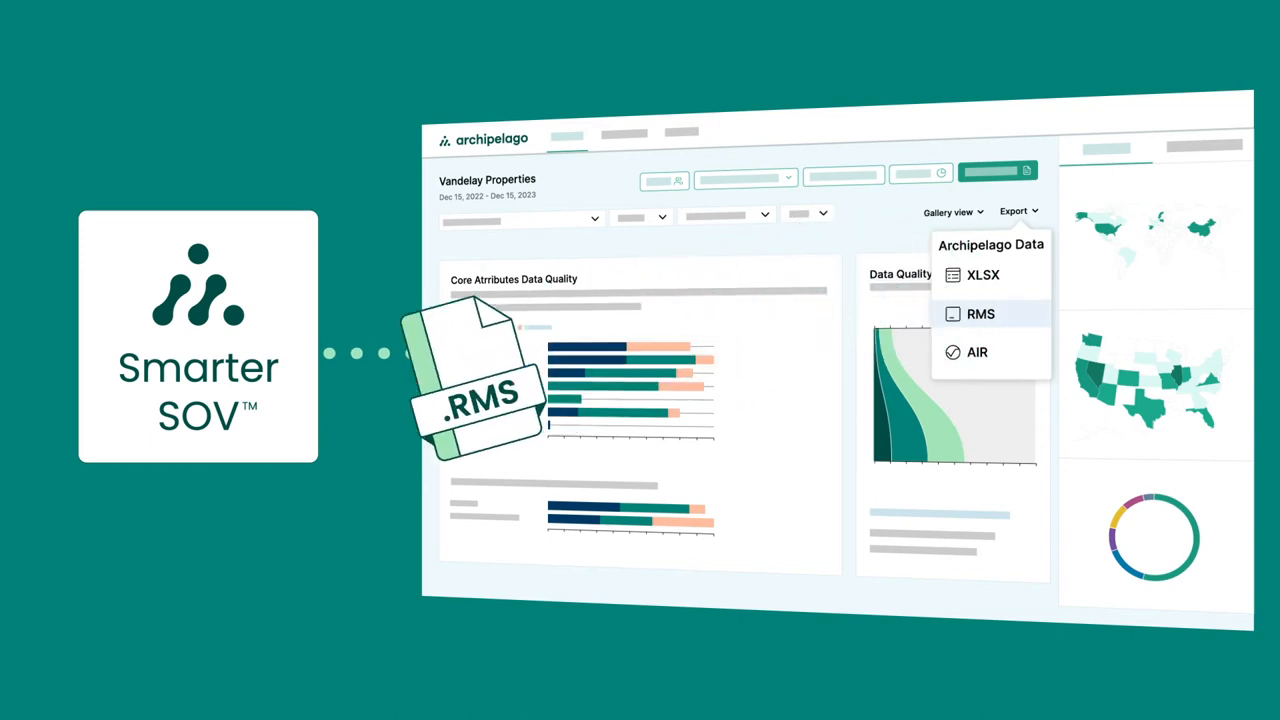